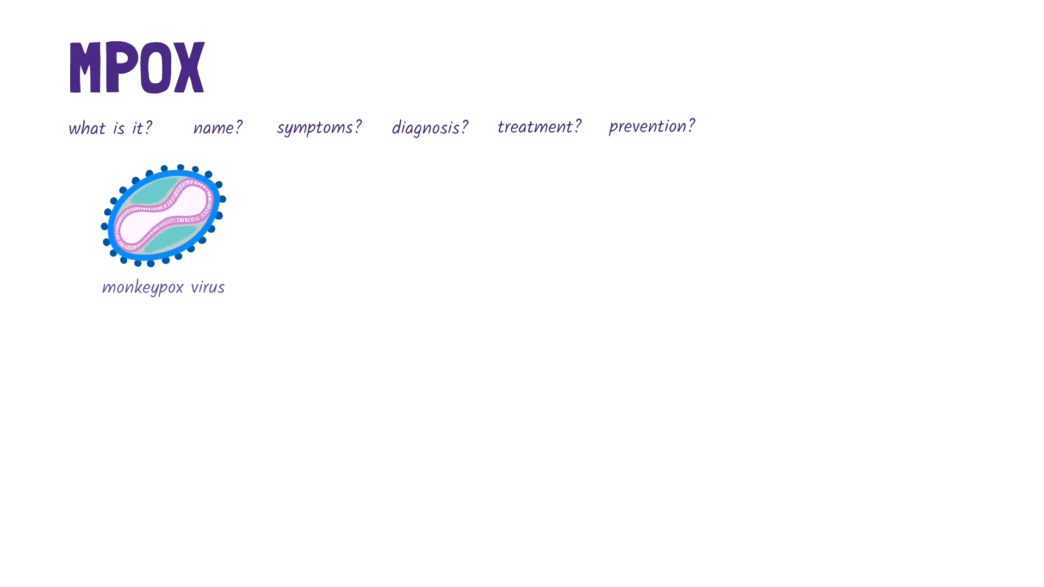
left_click(217, 127)
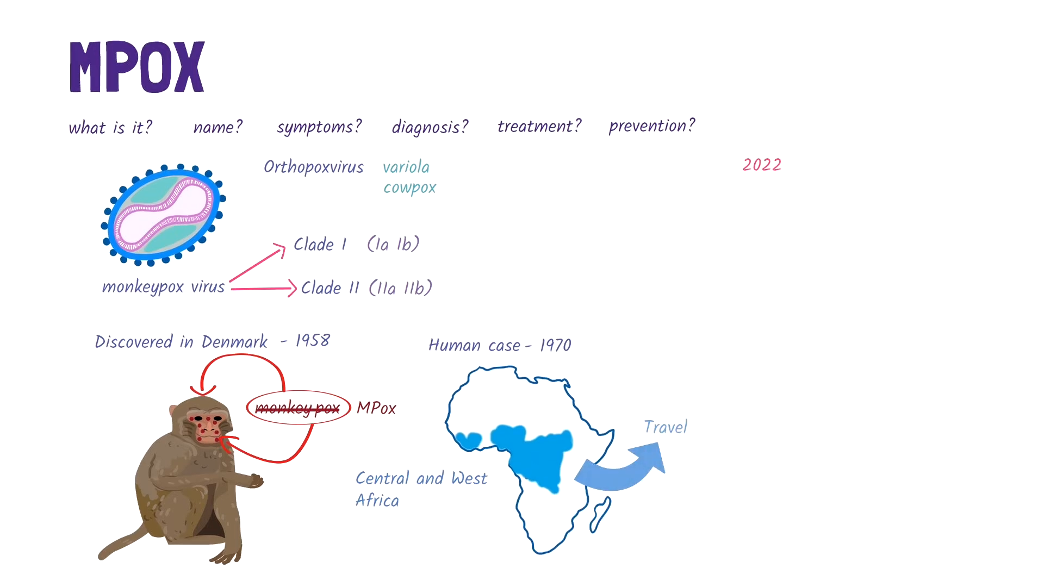
left_click(797, 242)
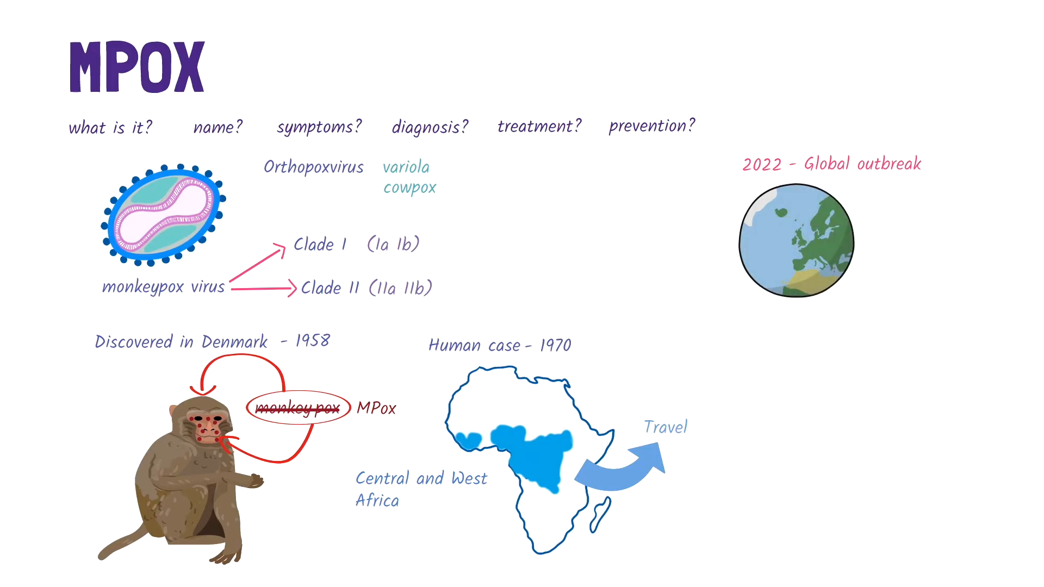